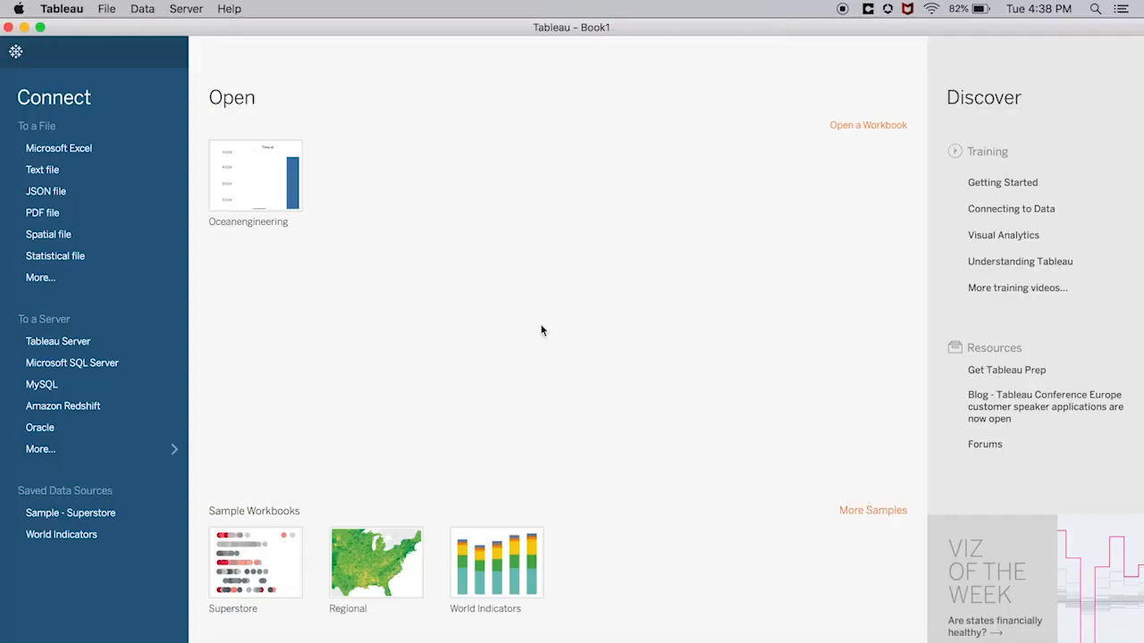
mouse_move(252, 399)
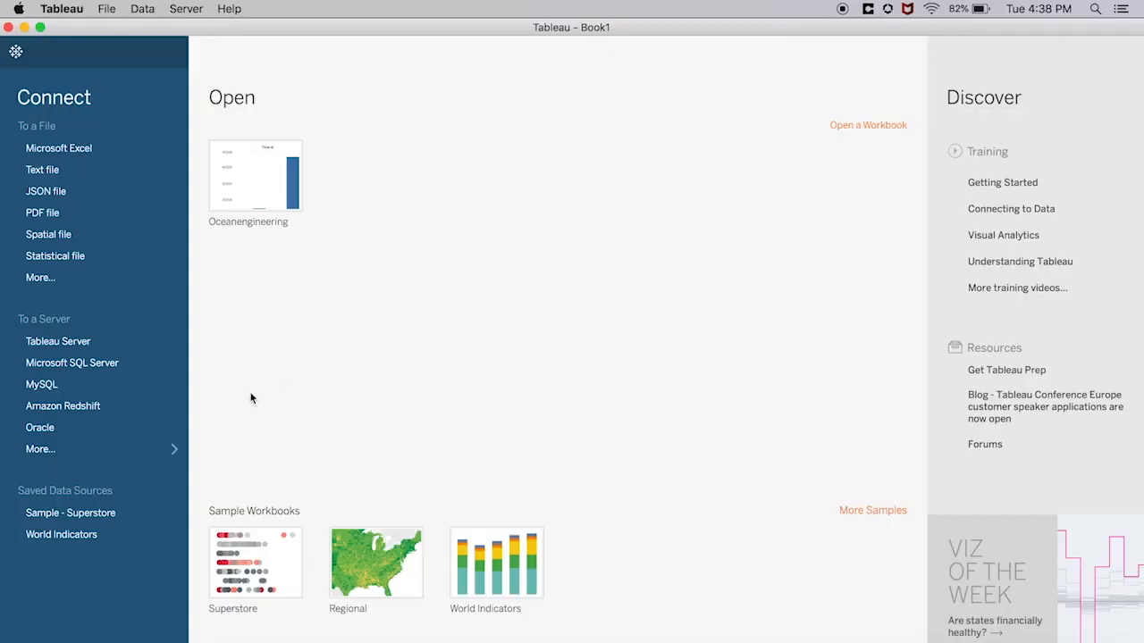
Sign in to the Oracle server oracledb_high with the password and reach the schema list.
click(39, 427)
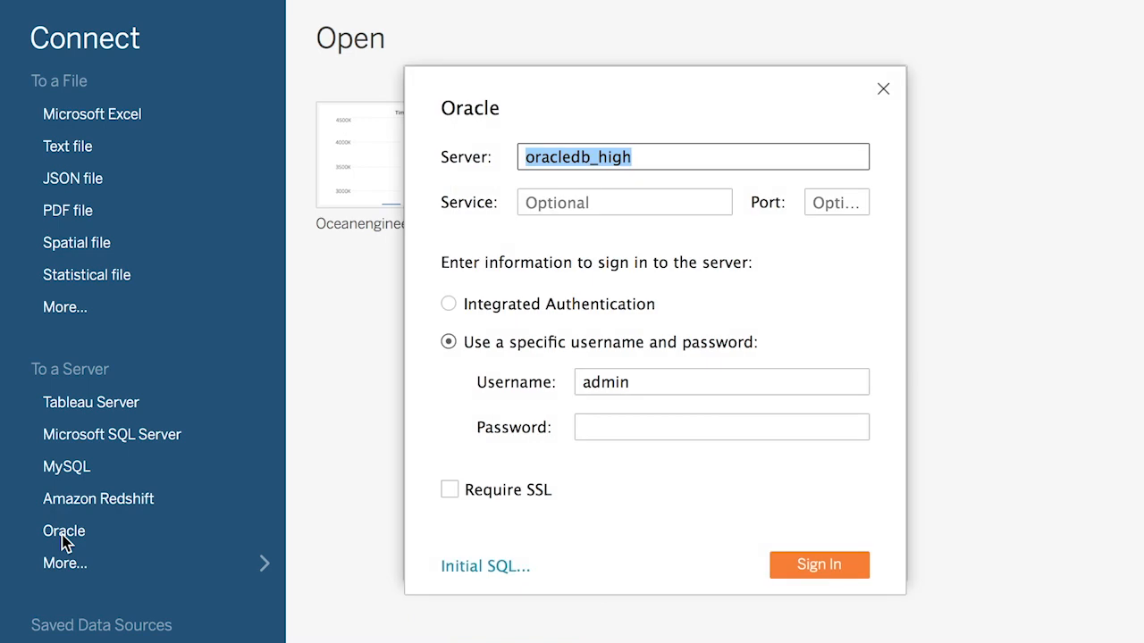
mouse_move(463, 202)
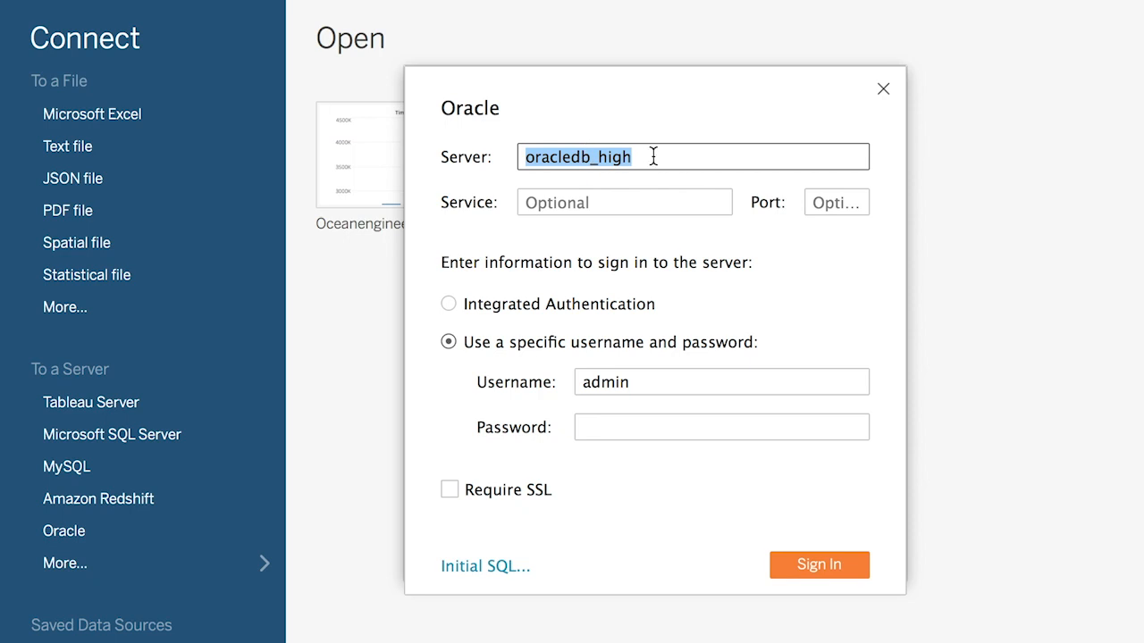
mouse_move(572, 445)
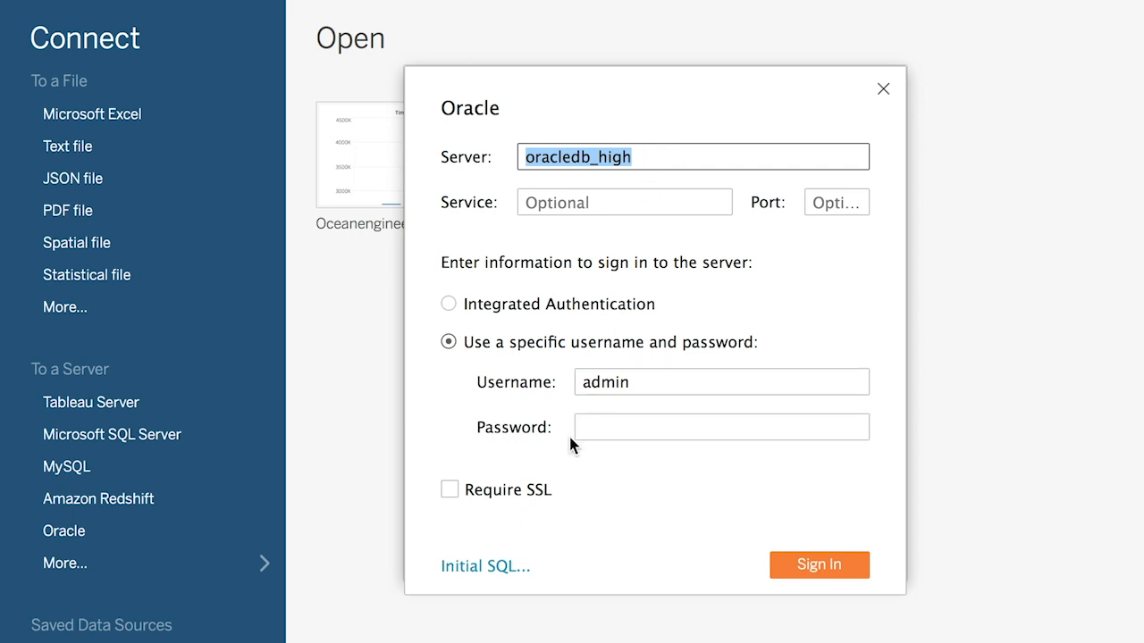
click(720, 426)
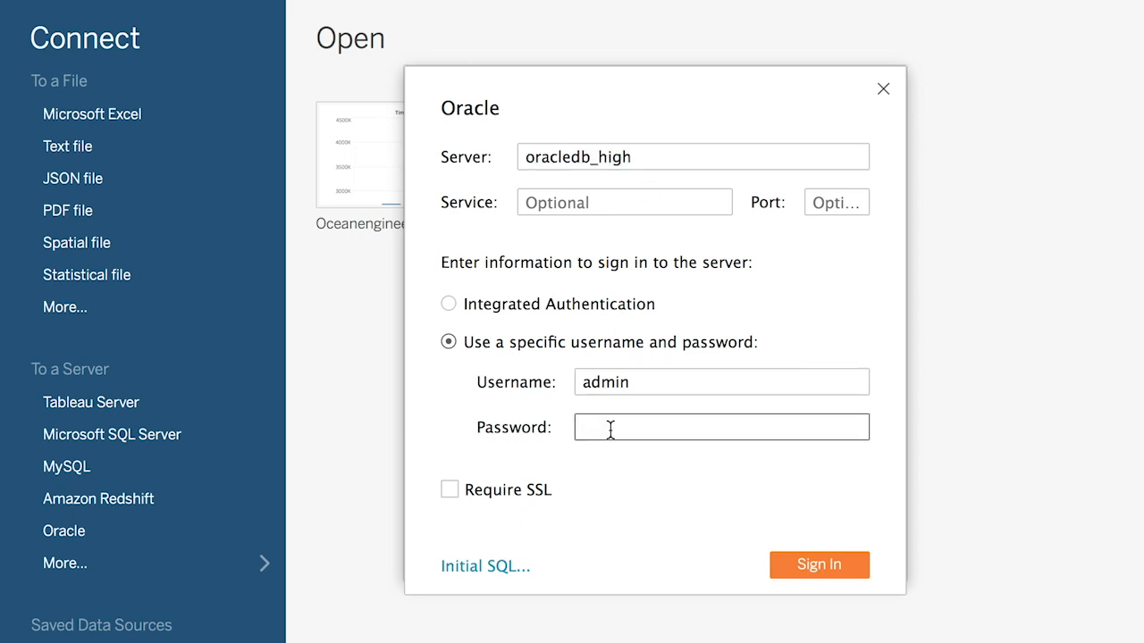
text(•)
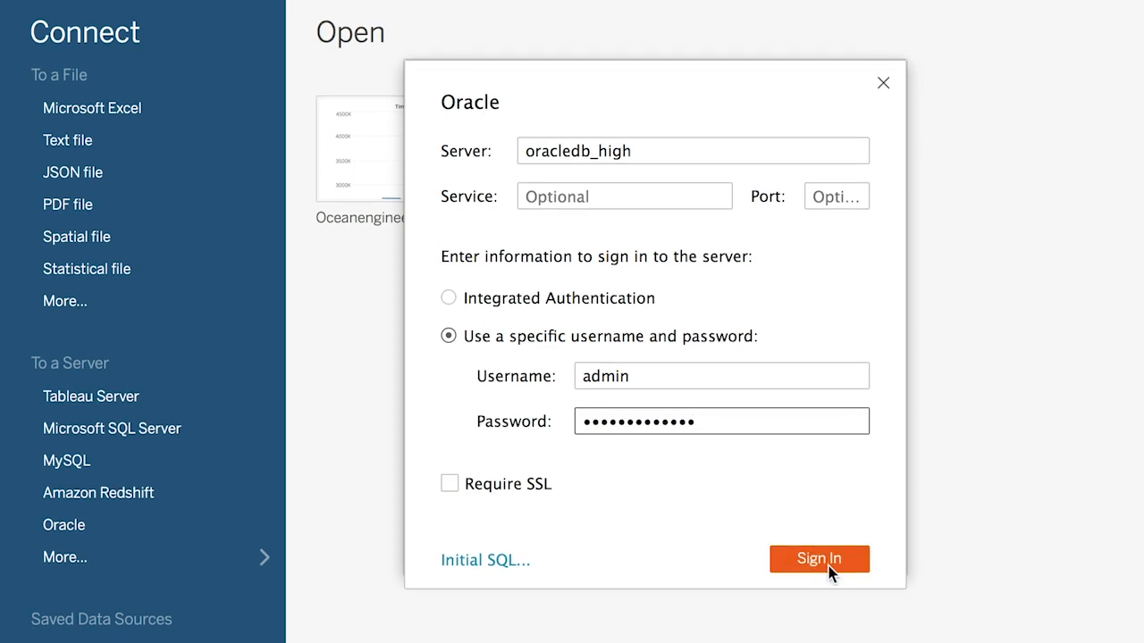
click(818, 557)
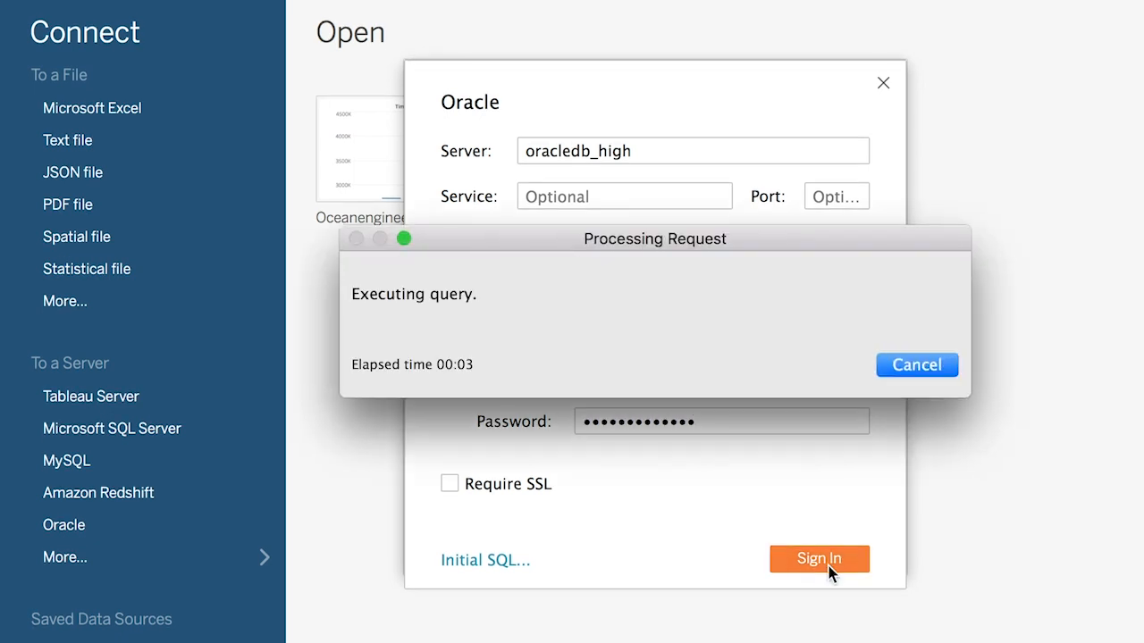
click(818, 558)
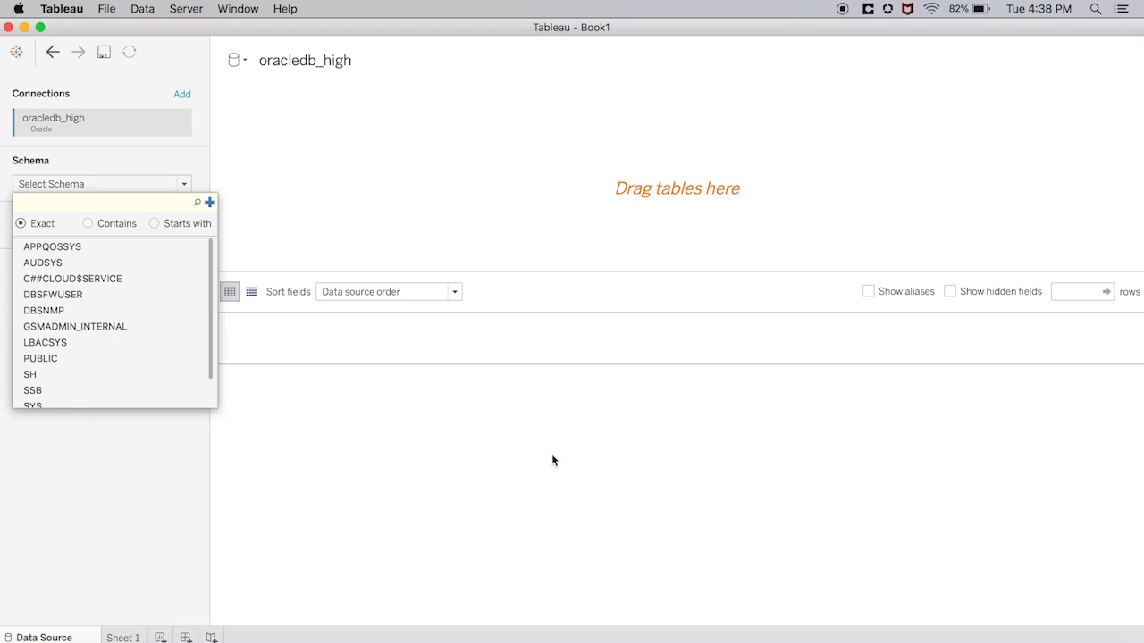
Choose the SSB schema so its tables populate.
click(33, 390)
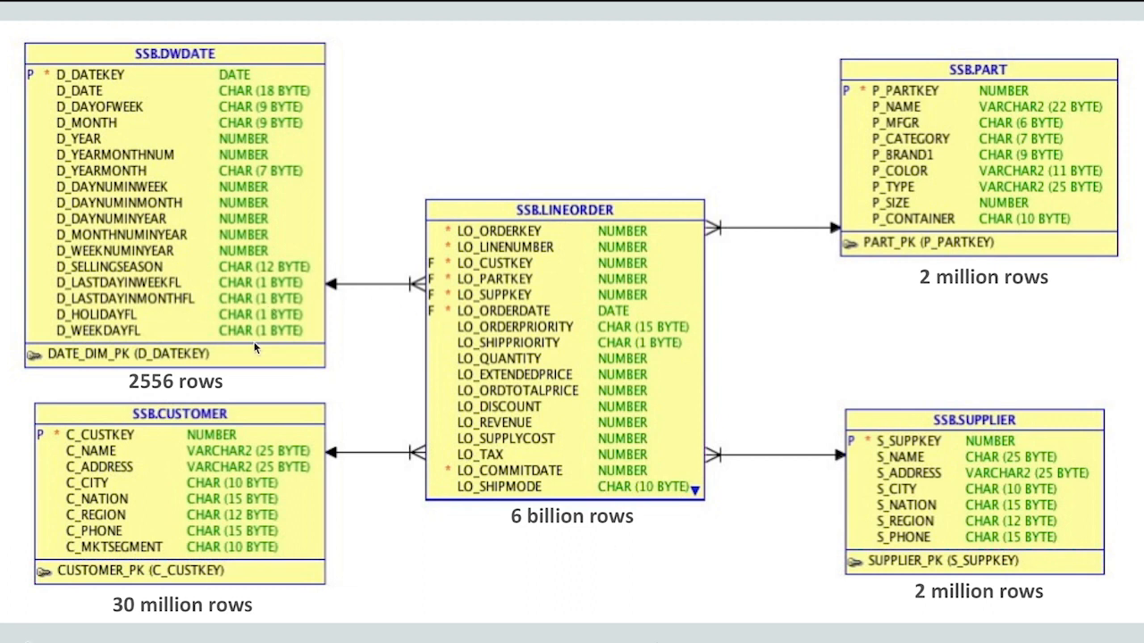
mouse_move(840, 486)
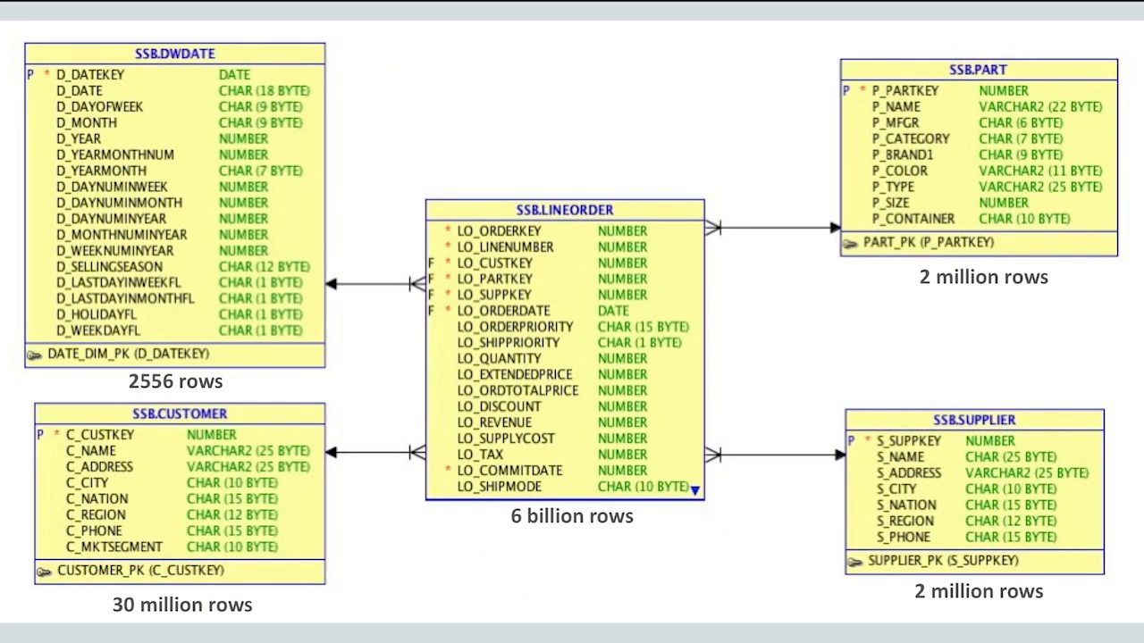
mouse_move(840, 506)
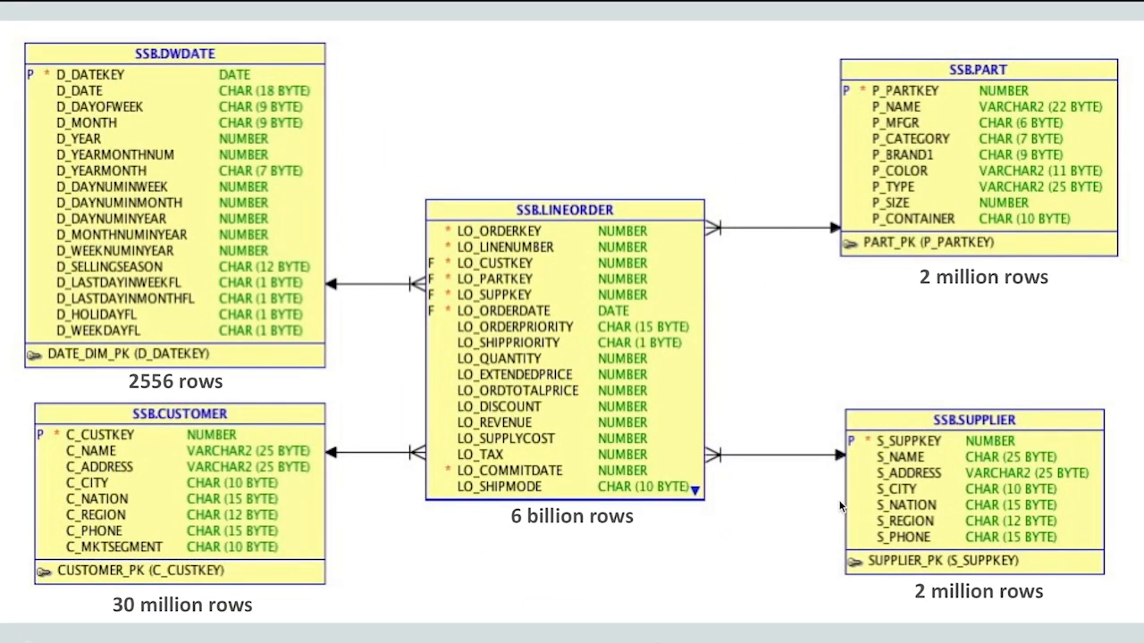
mouse_move(261, 461)
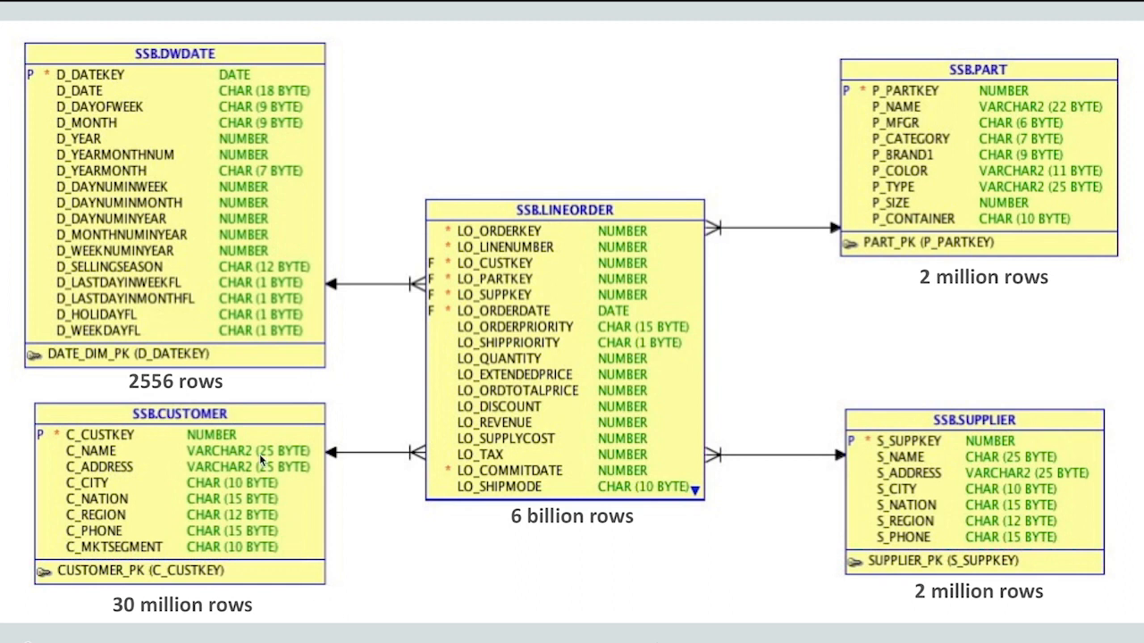
mouse_move(563, 337)
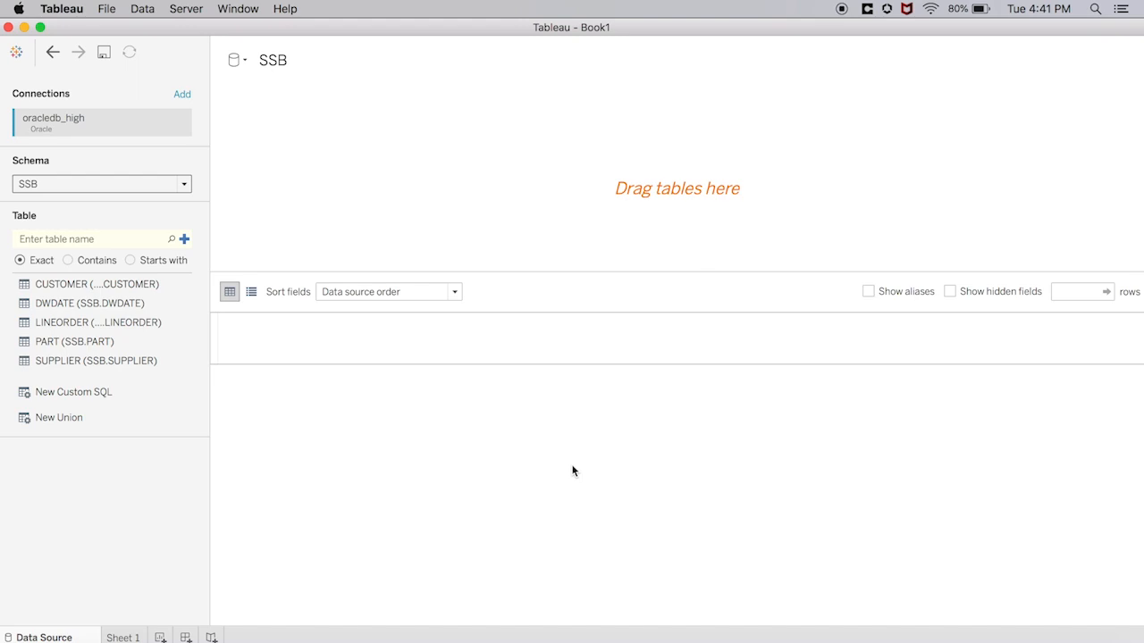
Join LINEORDER with CUSTOMER, DWDATE, PART and SUPPLIER and refresh the data preview.
click(97, 322)
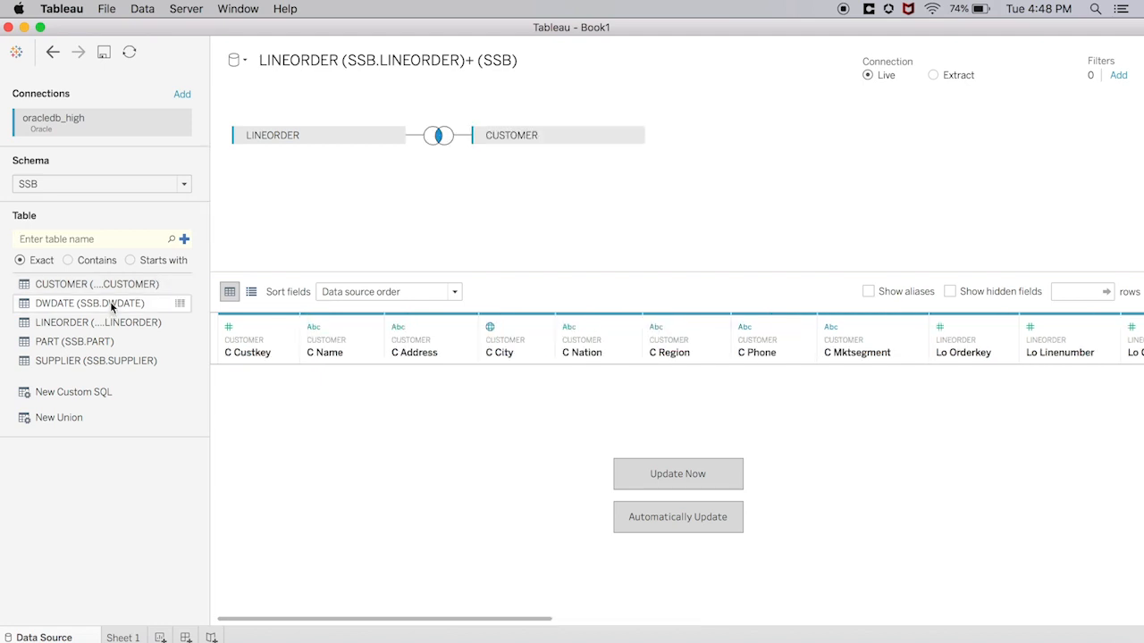
drag(89, 304, 528, 182)
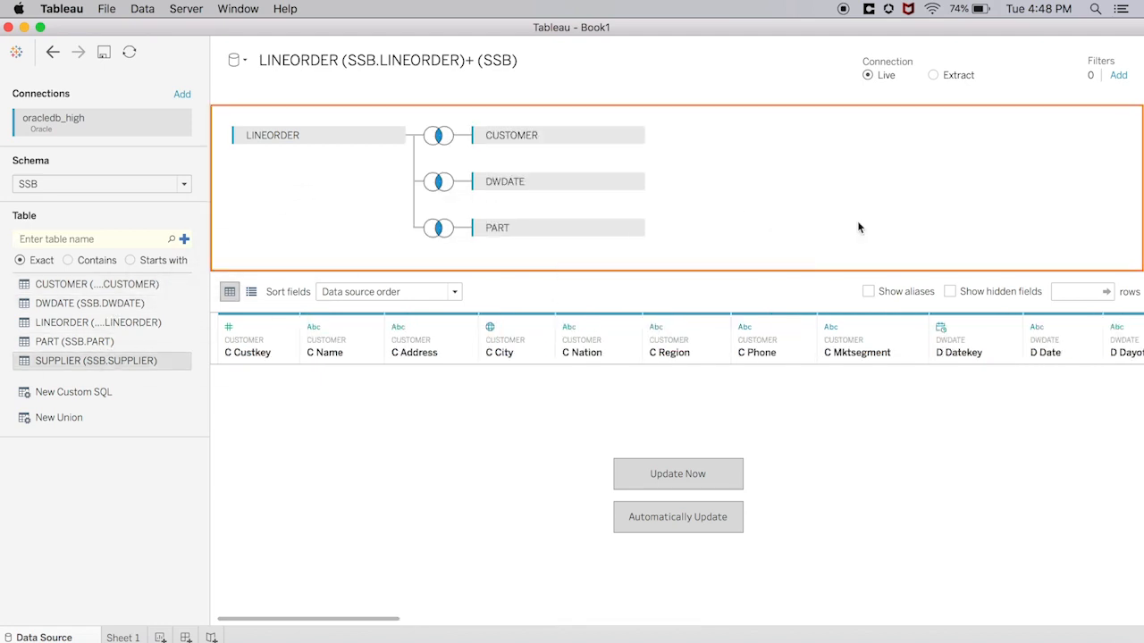
click(677, 474)
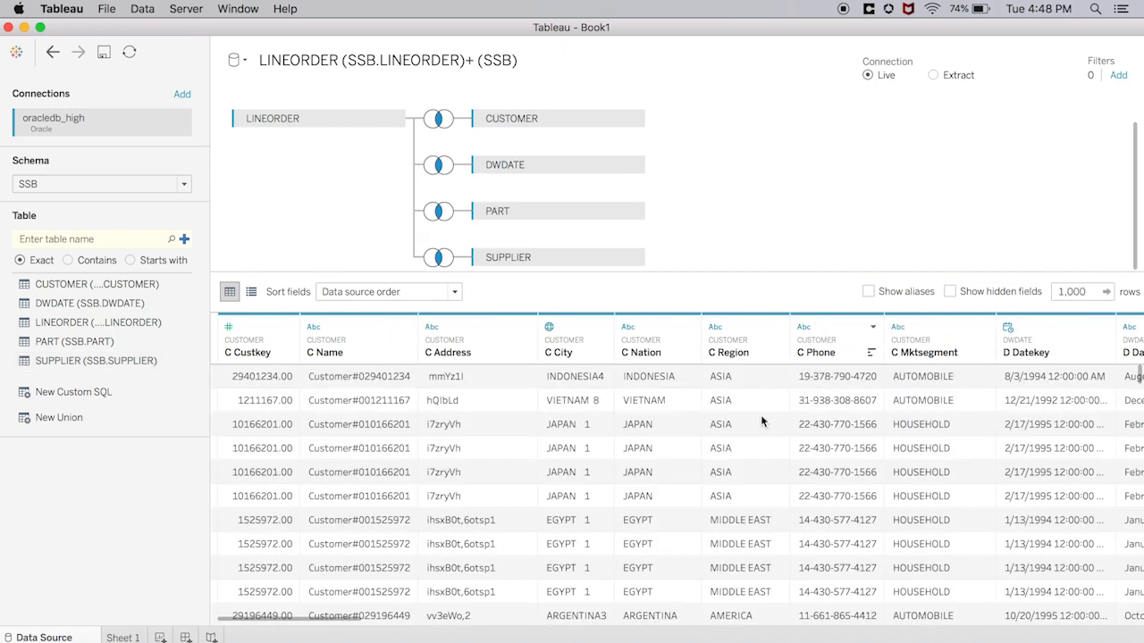
mouse_move(890, 154)
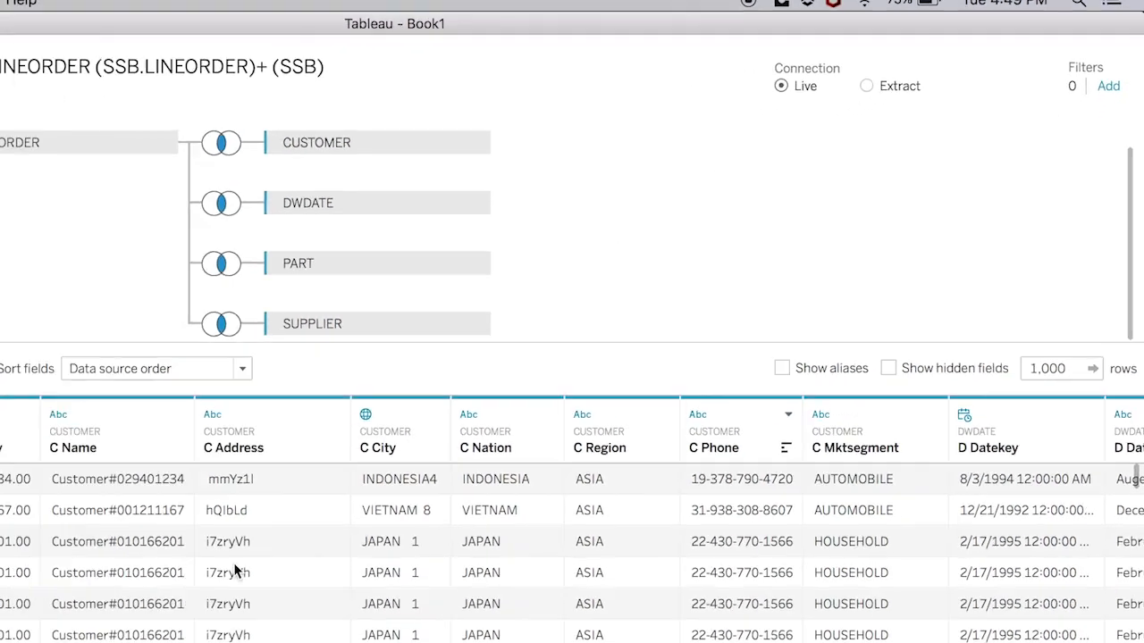
Show summed Lo Revenue on Sheet 1, then count Lo Linenumber on a new Sheet 2.
click(124, 618)
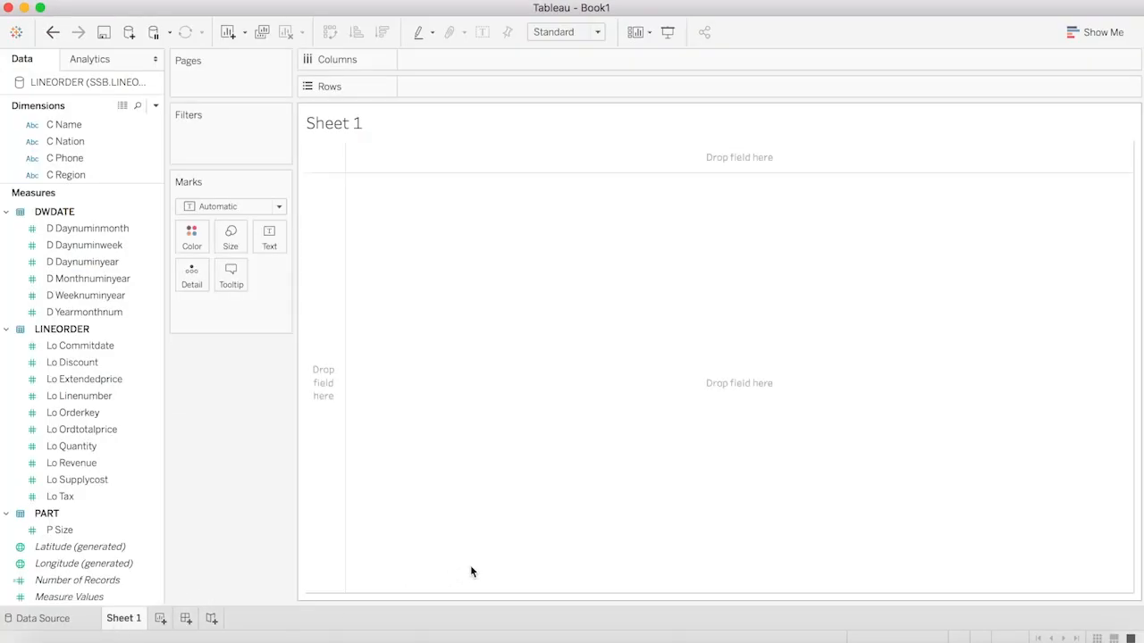
mouse_move(79, 474)
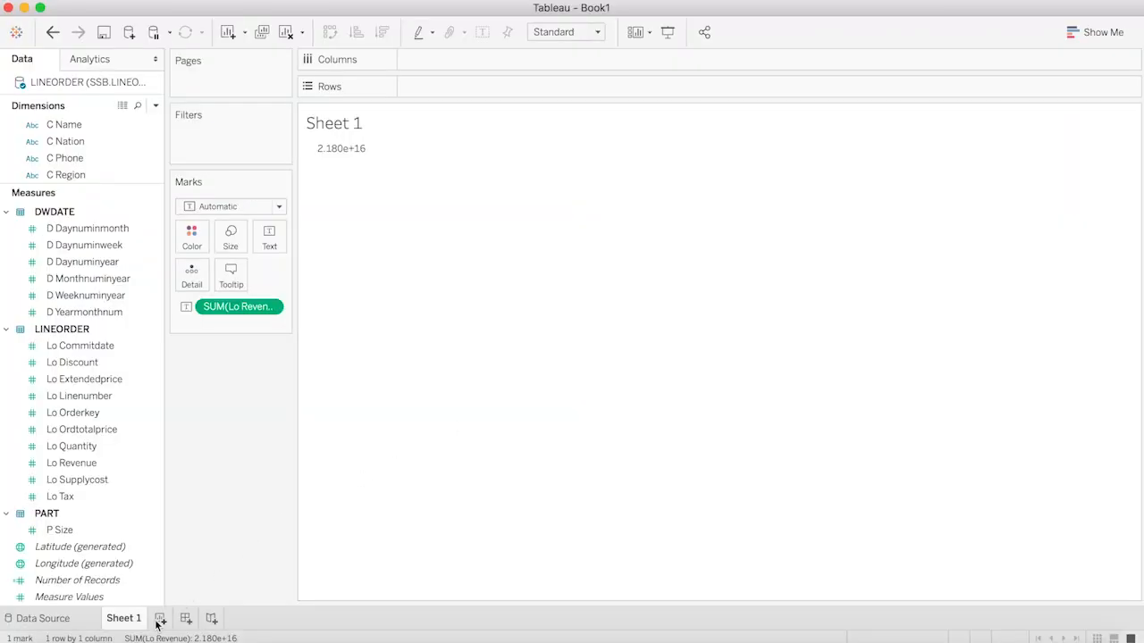
click(159, 618)
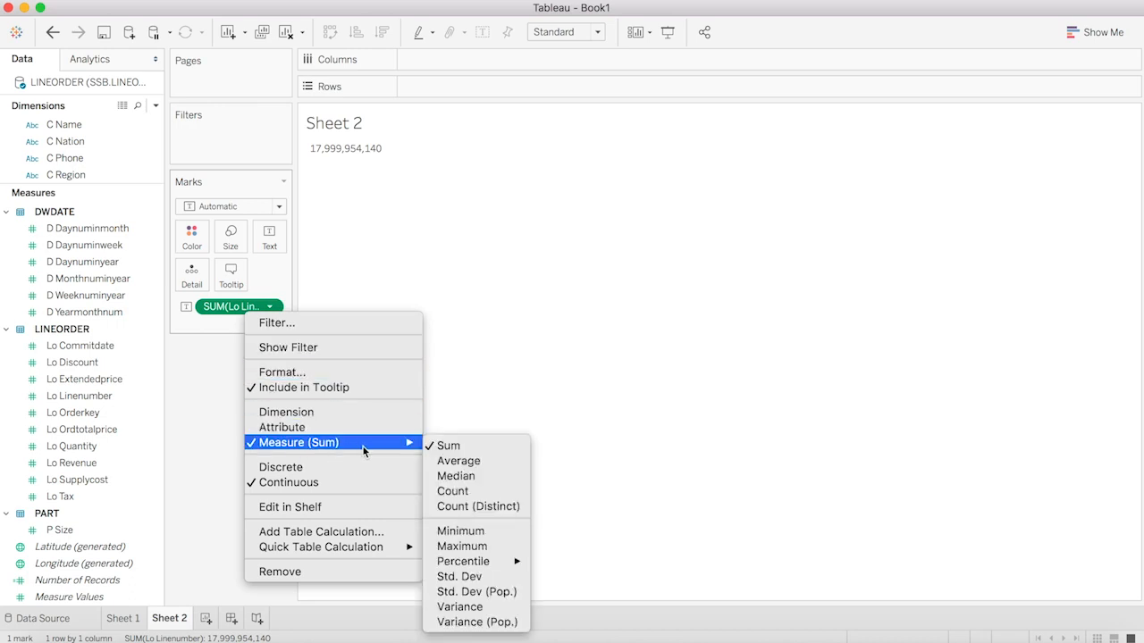
click(479, 508)
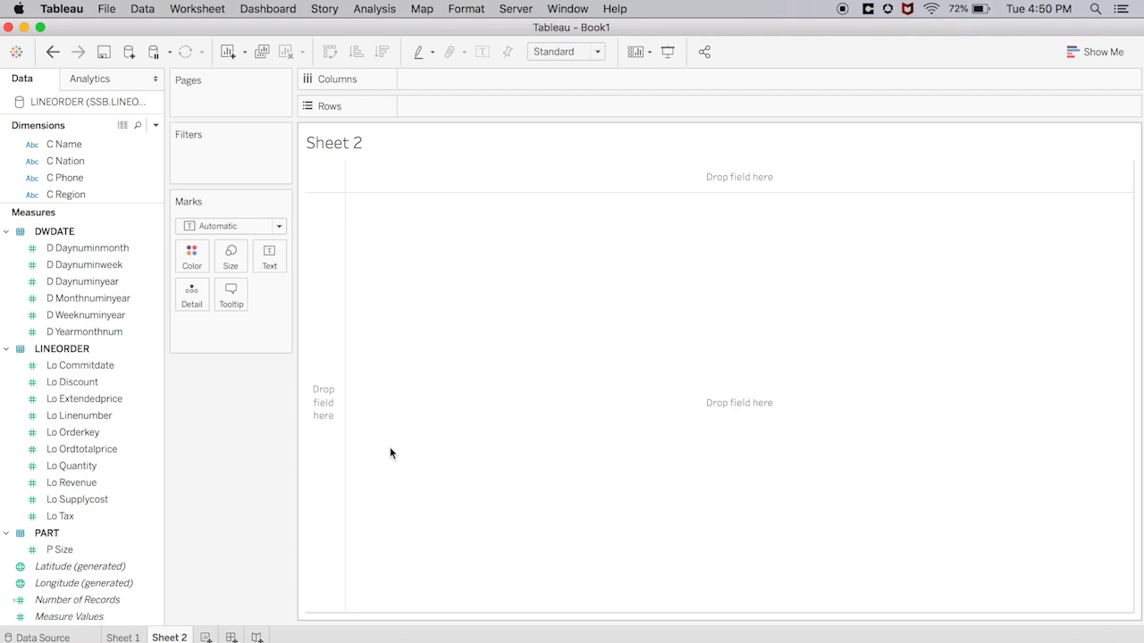
mouse_move(229, 426)
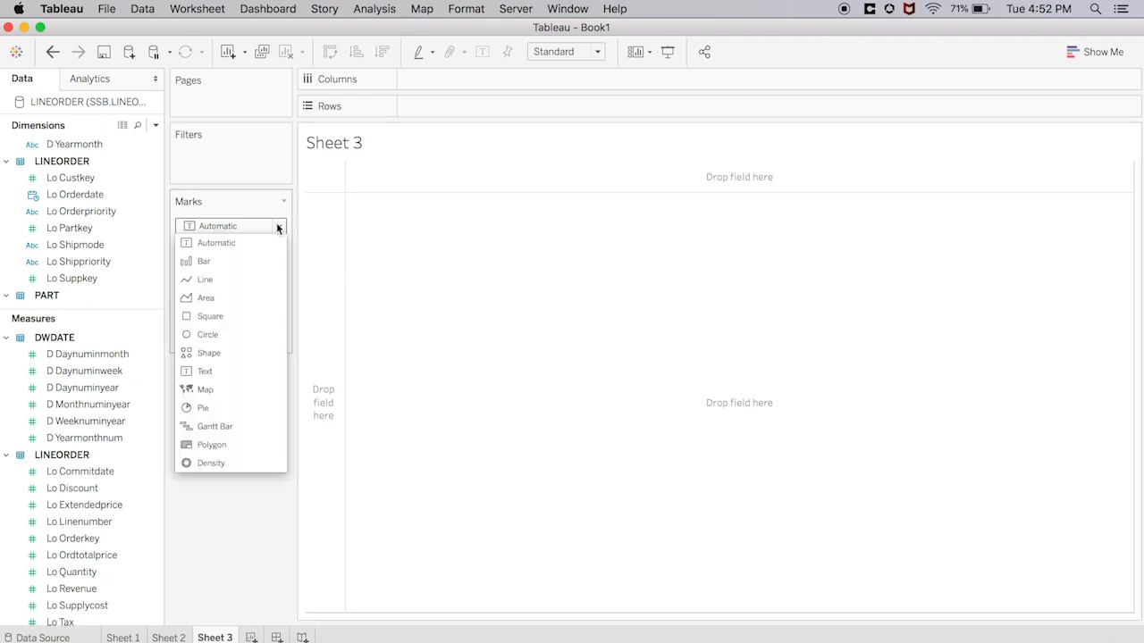
Make Sheet 3 a pie chart sized by CNT(Lo Linenumber).
click(204, 407)
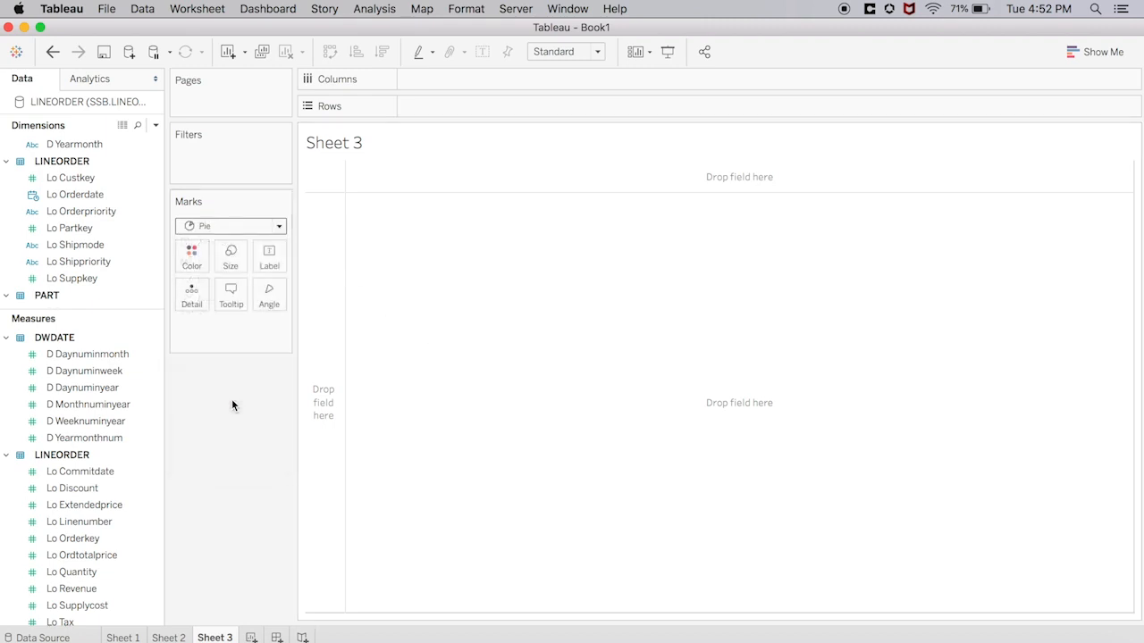
click(78, 522)
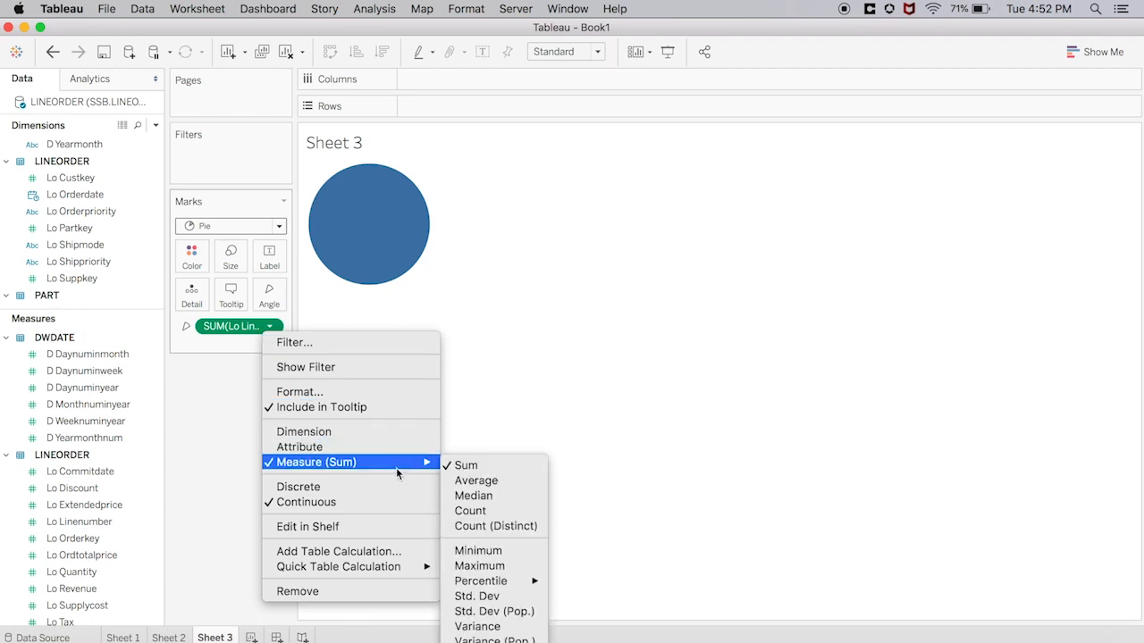
click(470, 511)
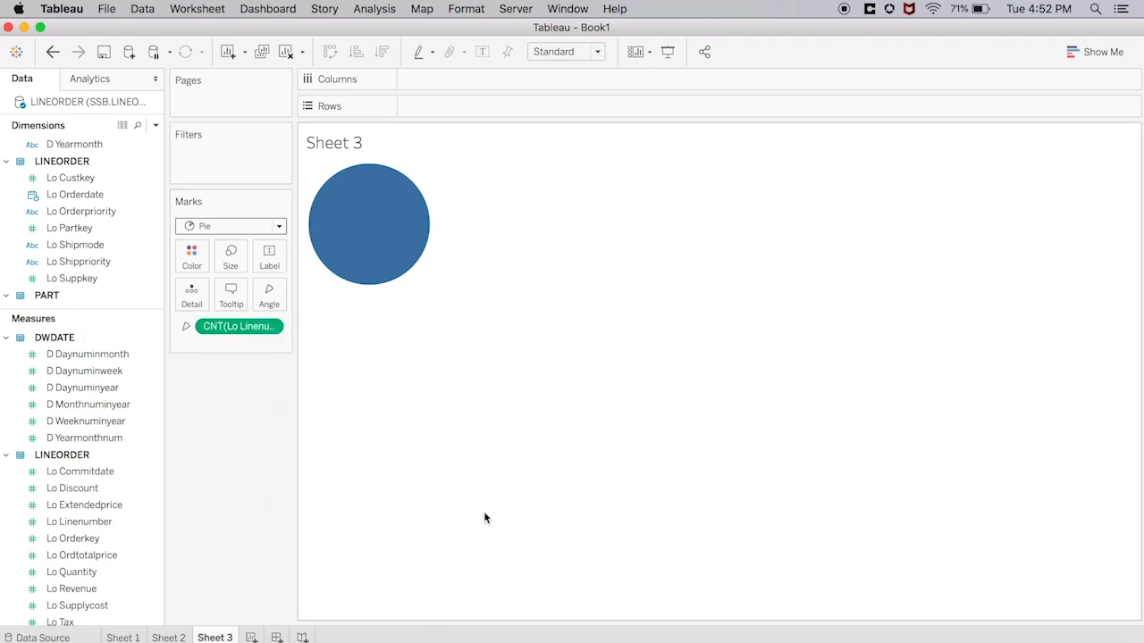
click(82, 386)
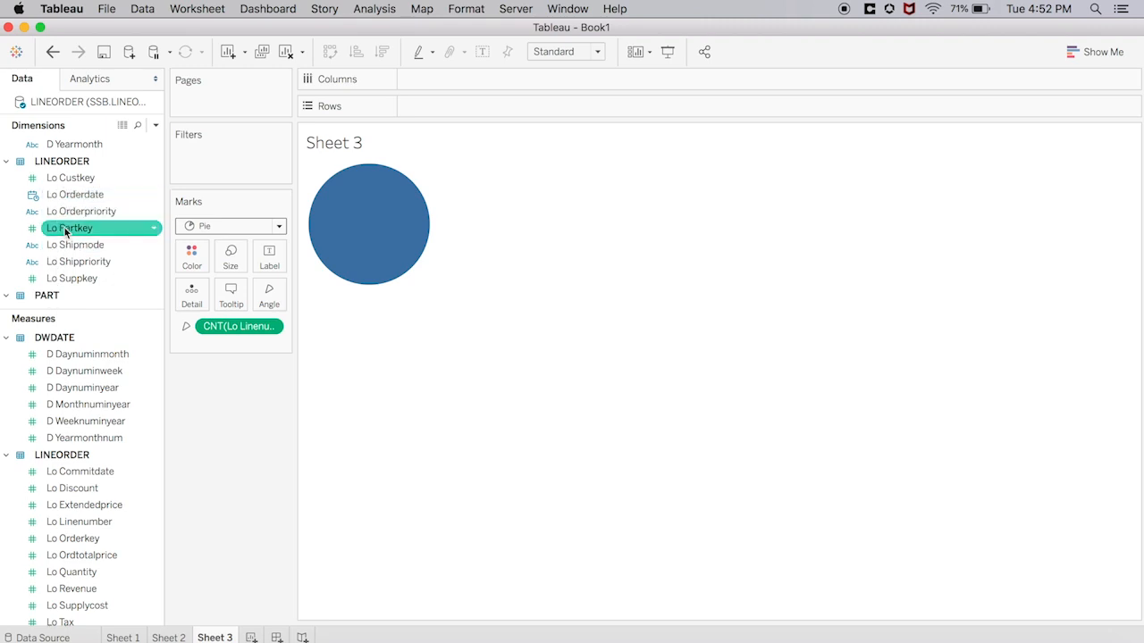
Colour and label the pie slices by Lo Shipmode (AIR through TRUCK).
drag(75, 243, 191, 251)
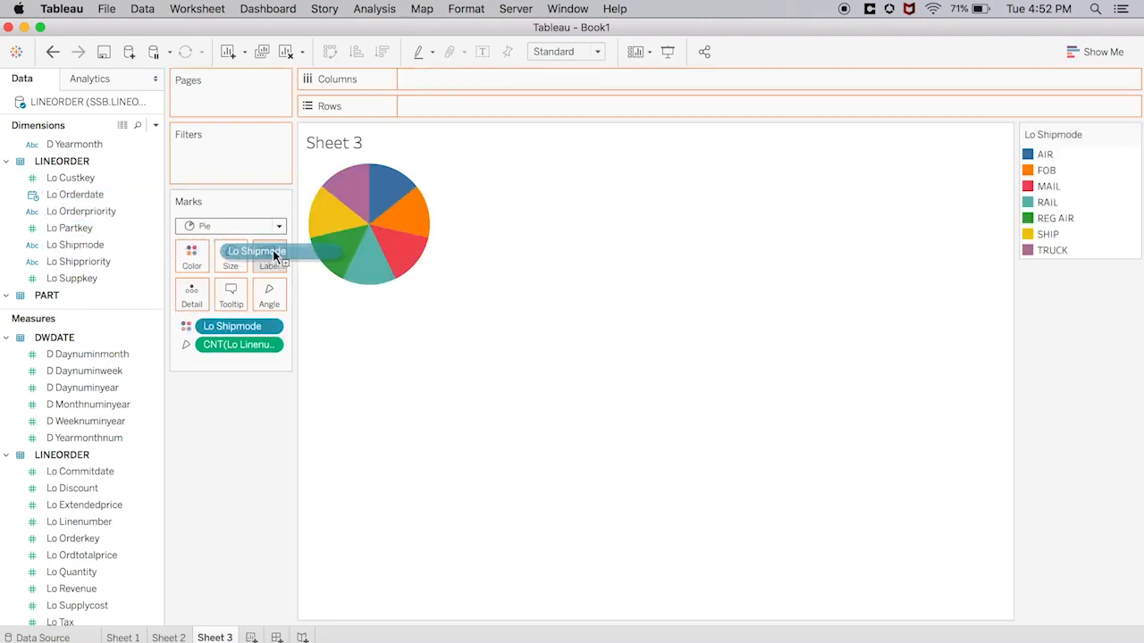
drag(259, 250, 269, 258)
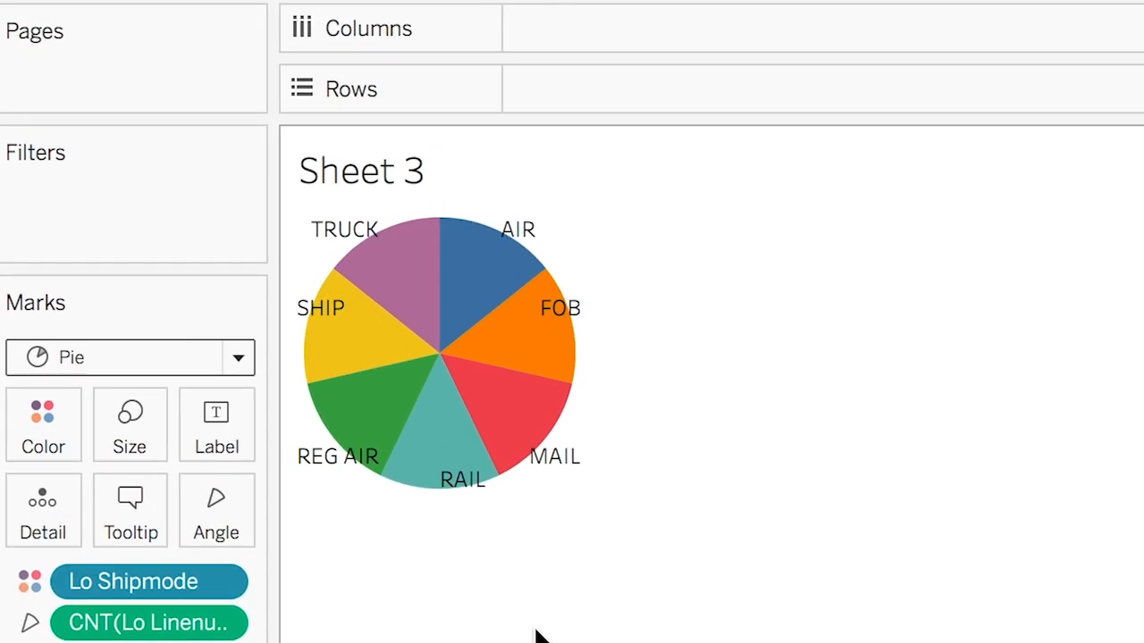
mouse_move(411, 290)
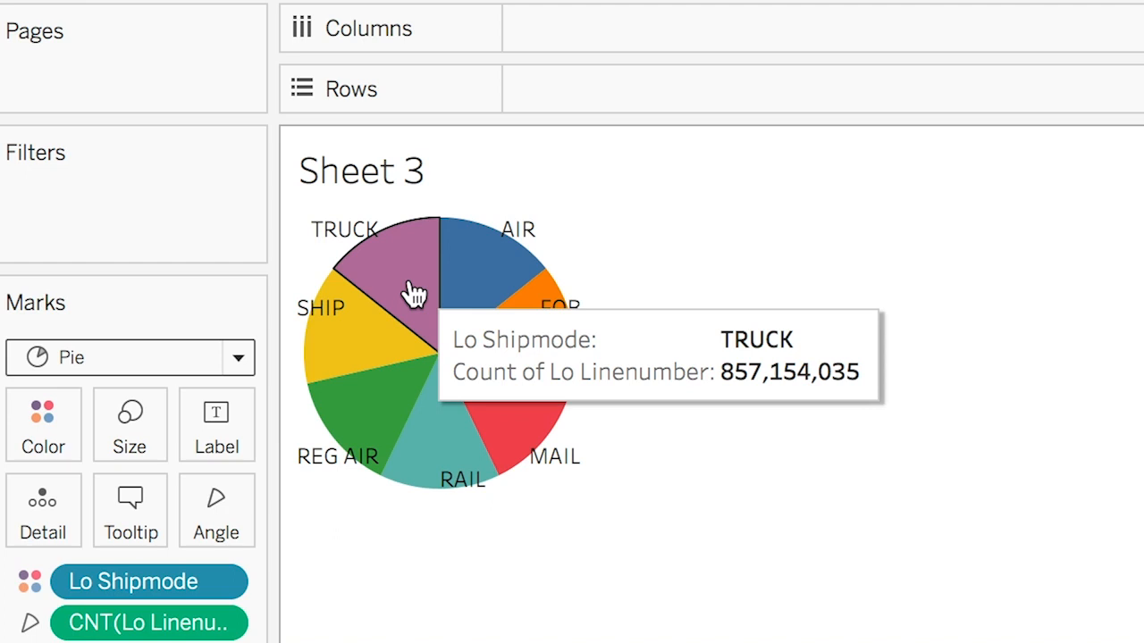
mouse_move(369, 336)
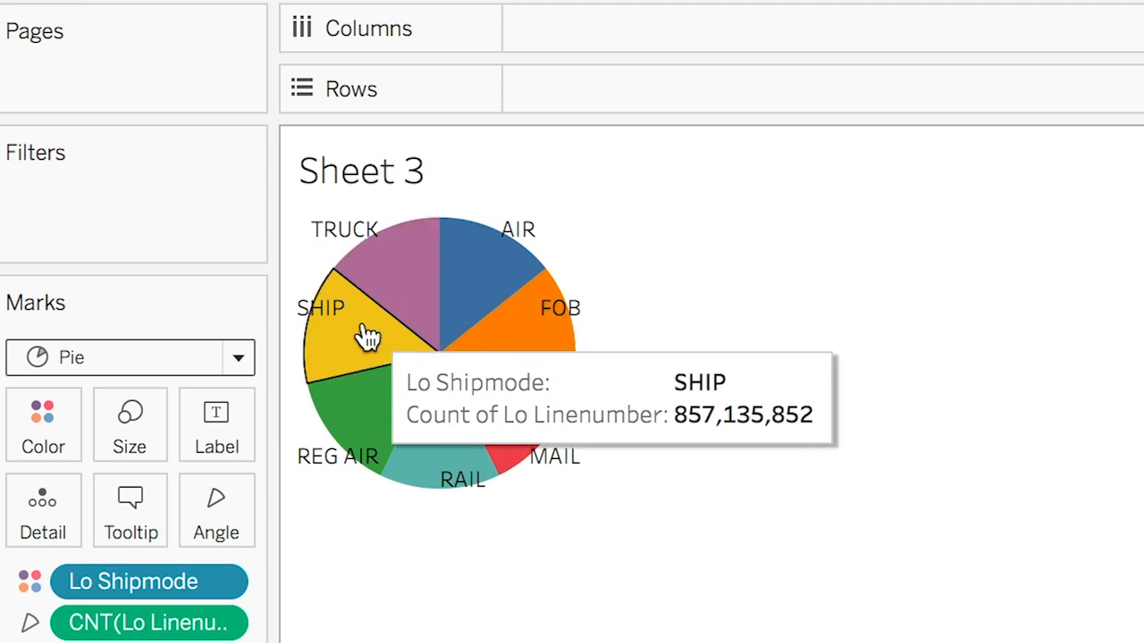
mouse_move(374, 390)
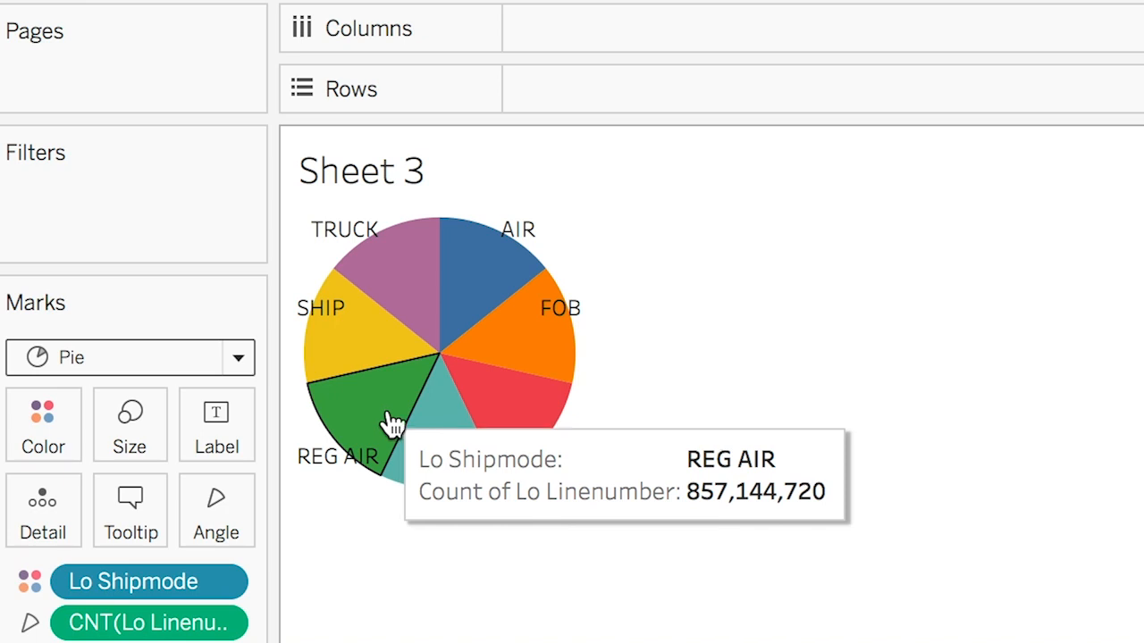
mouse_move(636, 583)
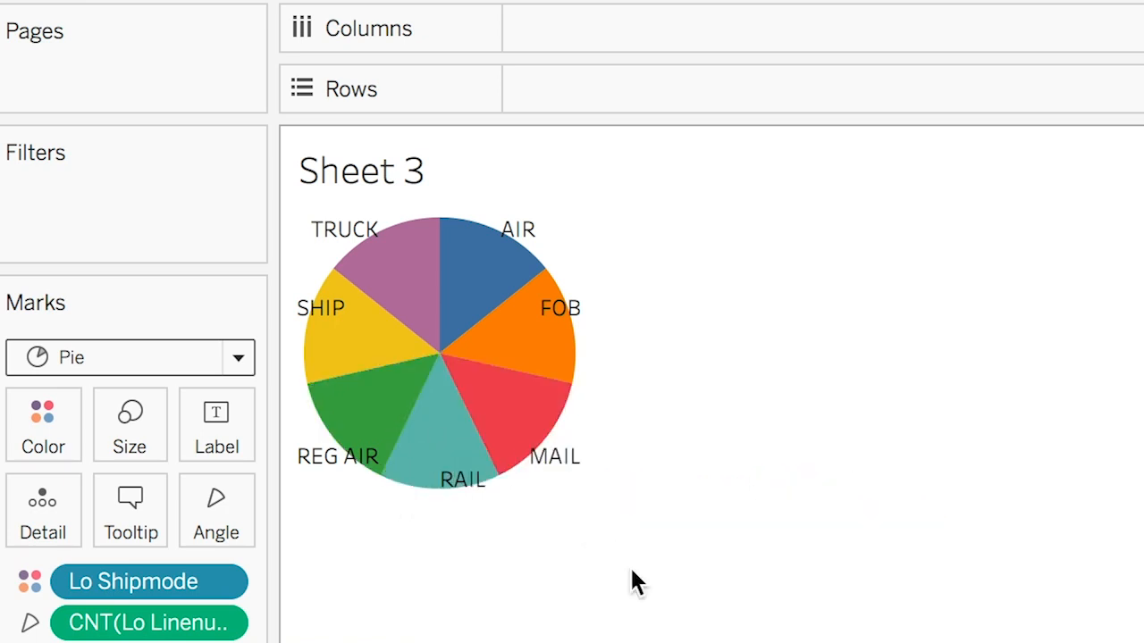
mouse_move(874, 451)
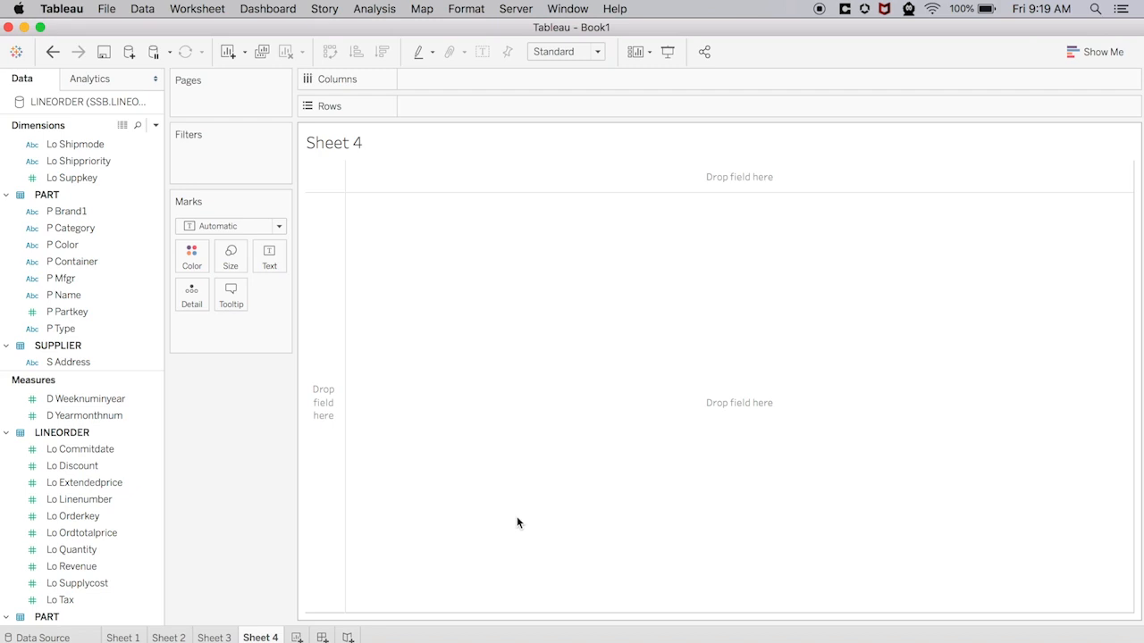
Put SUM(Lo Revenue) on Rows of Sheet 4 as a single bar.
click(77, 582)
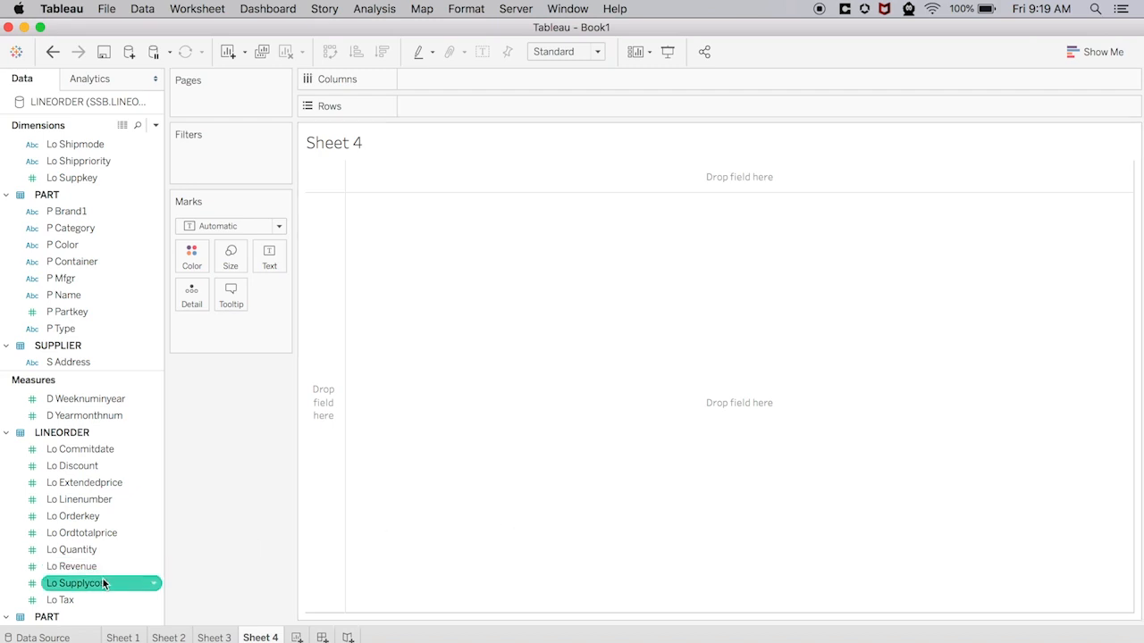
drag(81, 583, 321, 450)
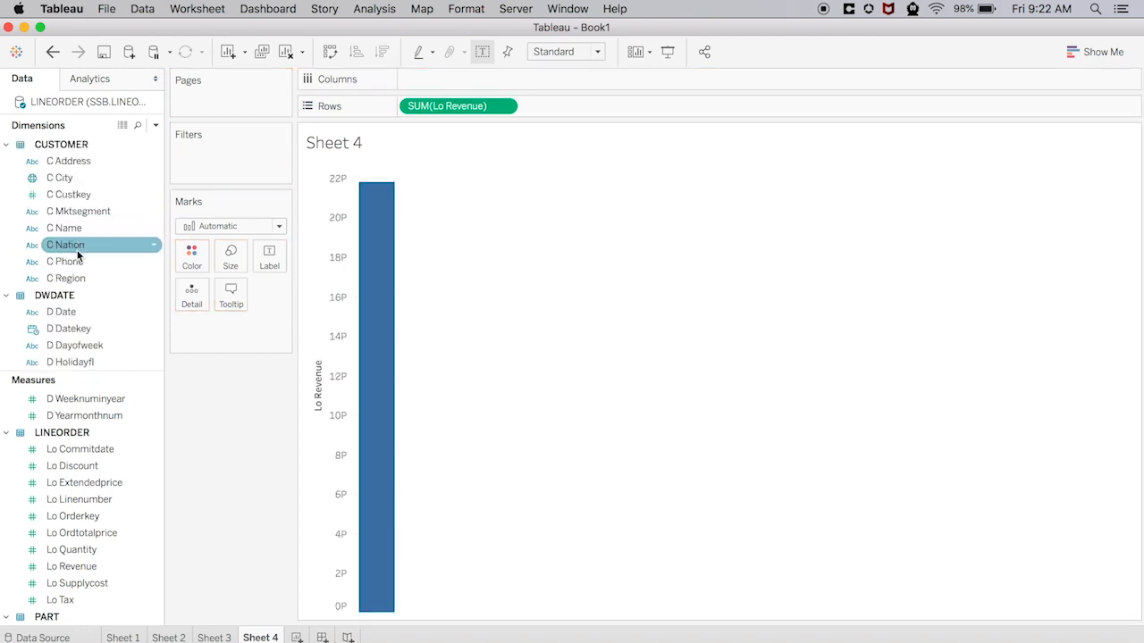
Add C Nation to Columns and reconnect live so revenue splits by nation.
drag(64, 244, 446, 79)
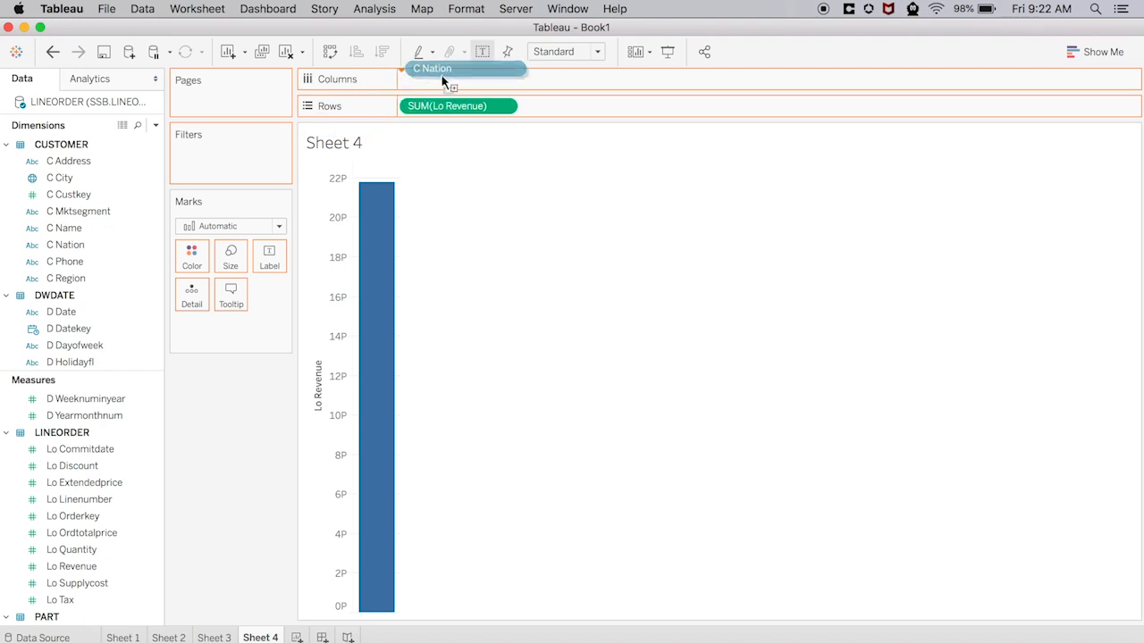
click(457, 78)
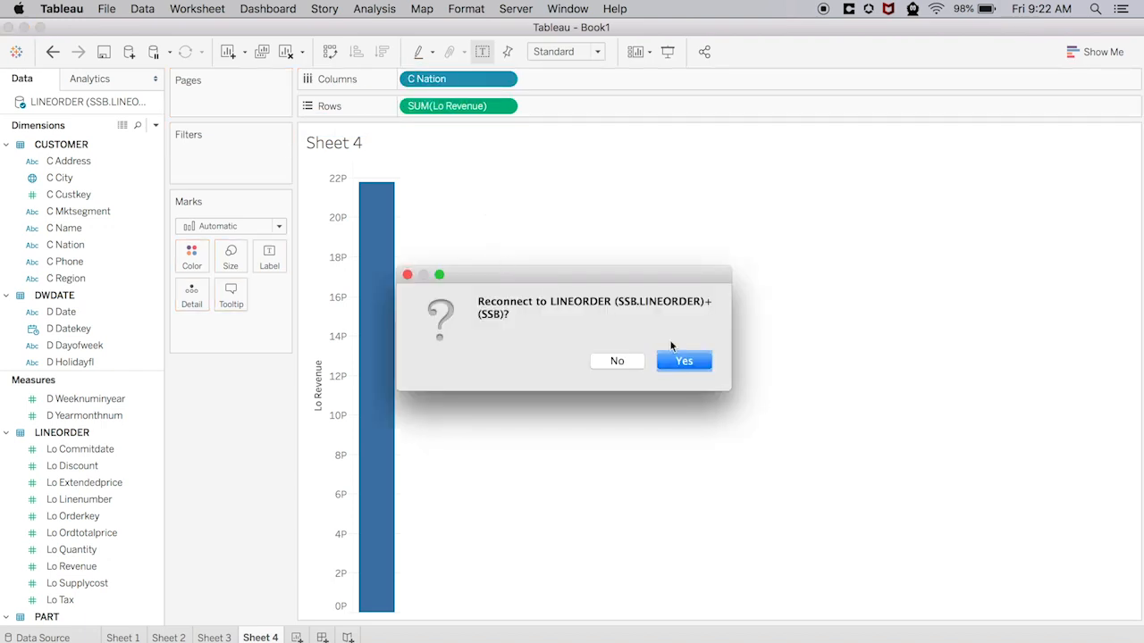
click(683, 361)
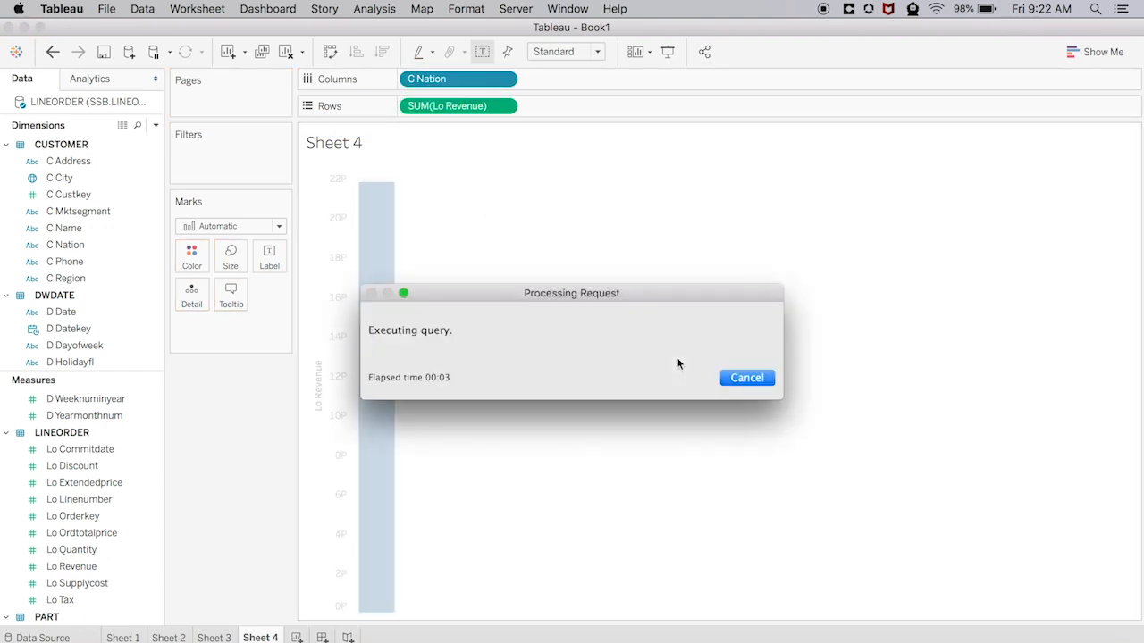